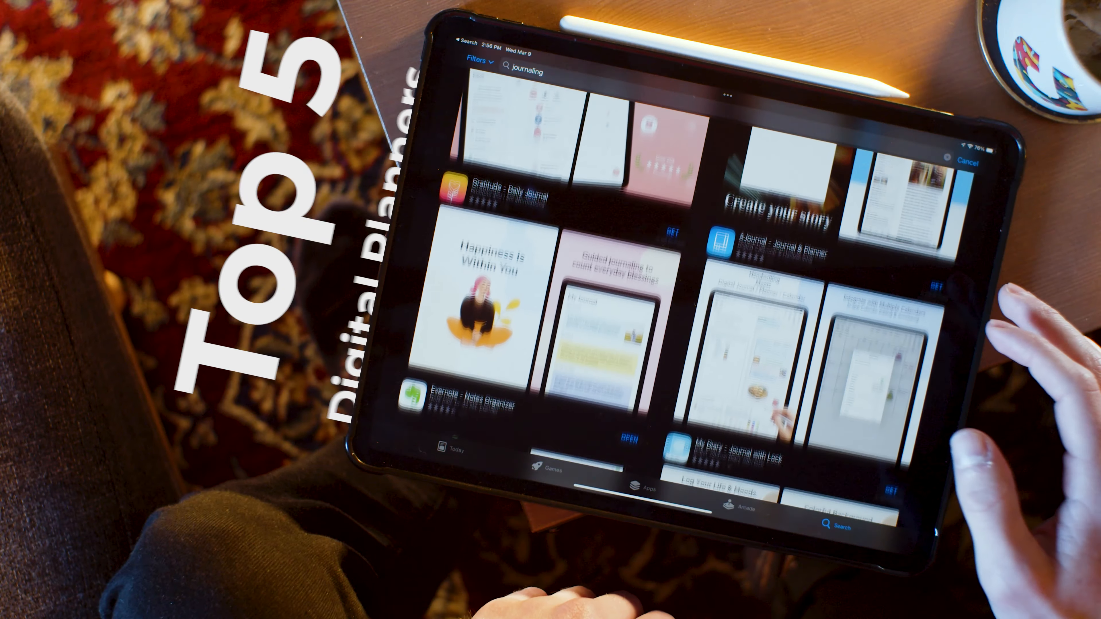
Scroll the any.do search results to bring the Any.do: To do list & Calendar listing into view
{"action": "scroll", "scroll_direction": "up", "scroll_amount": 3}
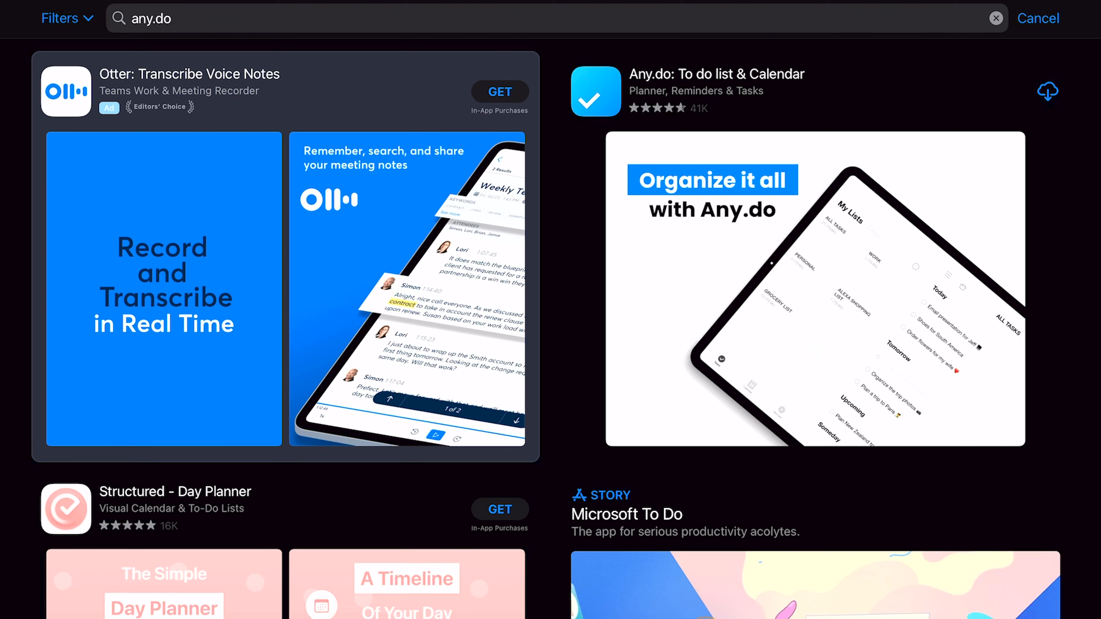
View the Any.do product page's ratings, What's New notes and preview screenshots
{"action": "left_click", "coordinate": [716, 74]}
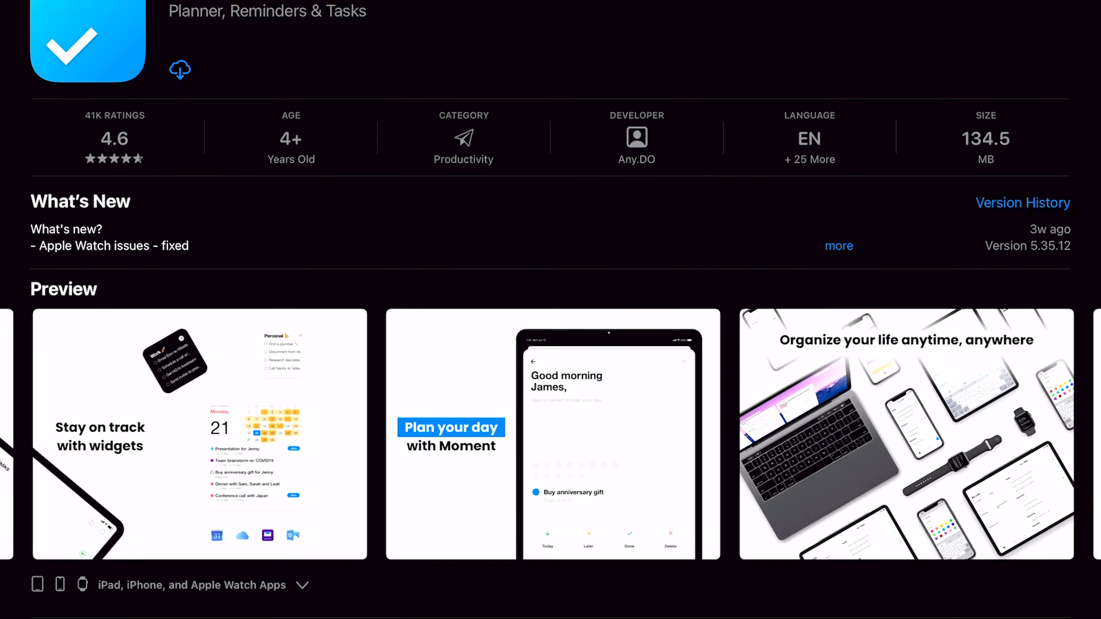
{"action": "scroll", "scroll_direction": "down", "scroll_amount": 3}
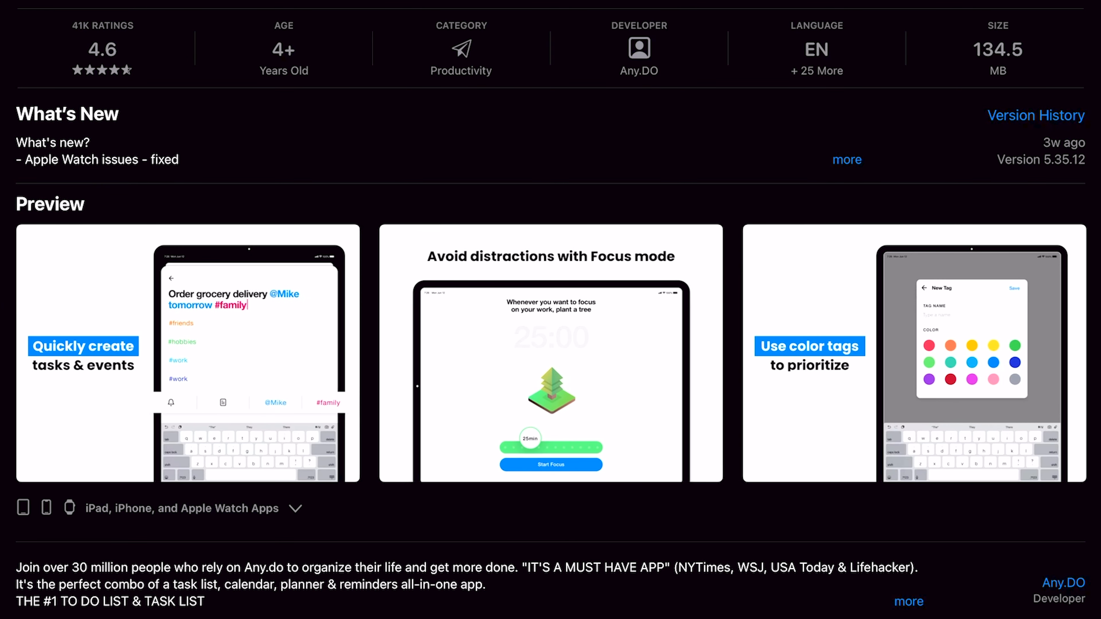
{"action": "scroll", "scroll_direction": "down", "scroll_amount": 3}
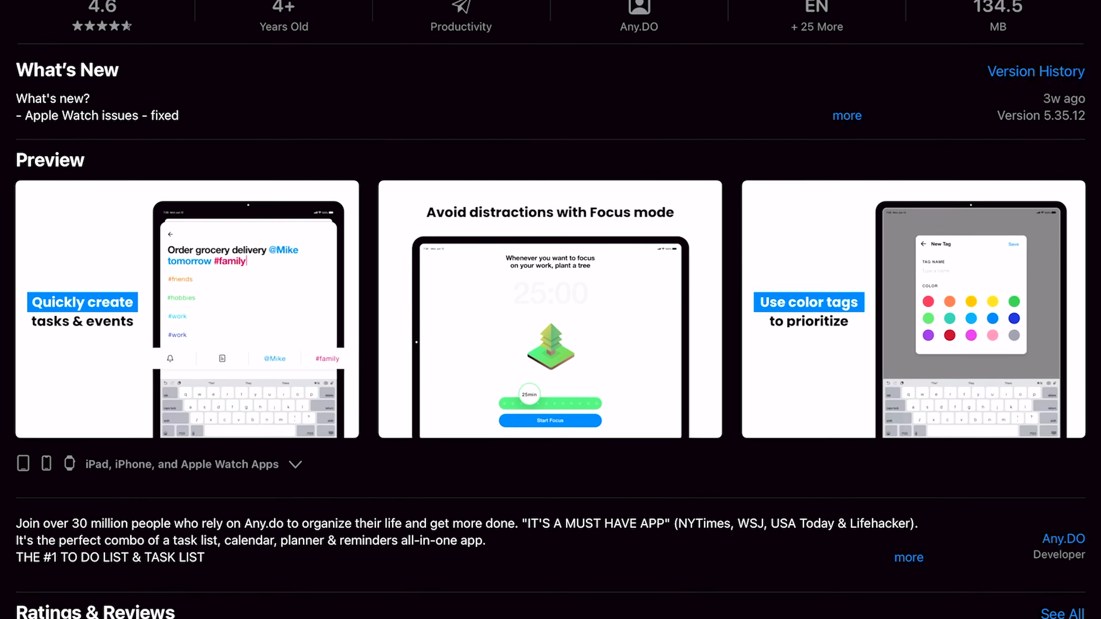
{"action": "scroll", "scroll_direction": "down", "scroll_amount": 3}
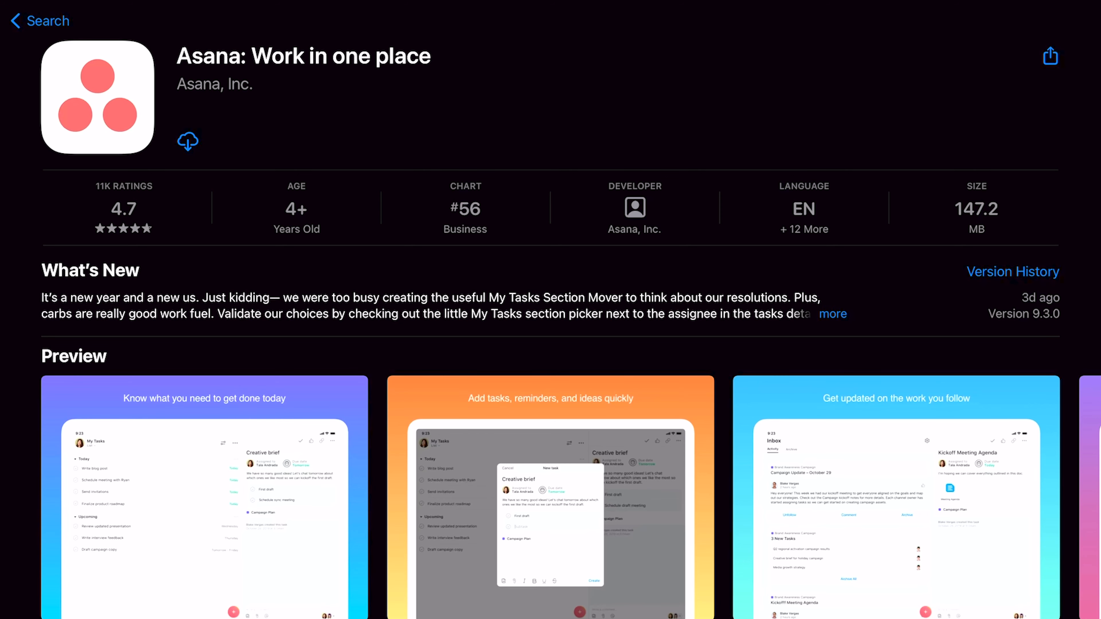
Browse the Asana listing's preview screenshots full-size and return to the listing
{"action": "scroll", "scroll_direction": "down", "scroll_amount": 3}
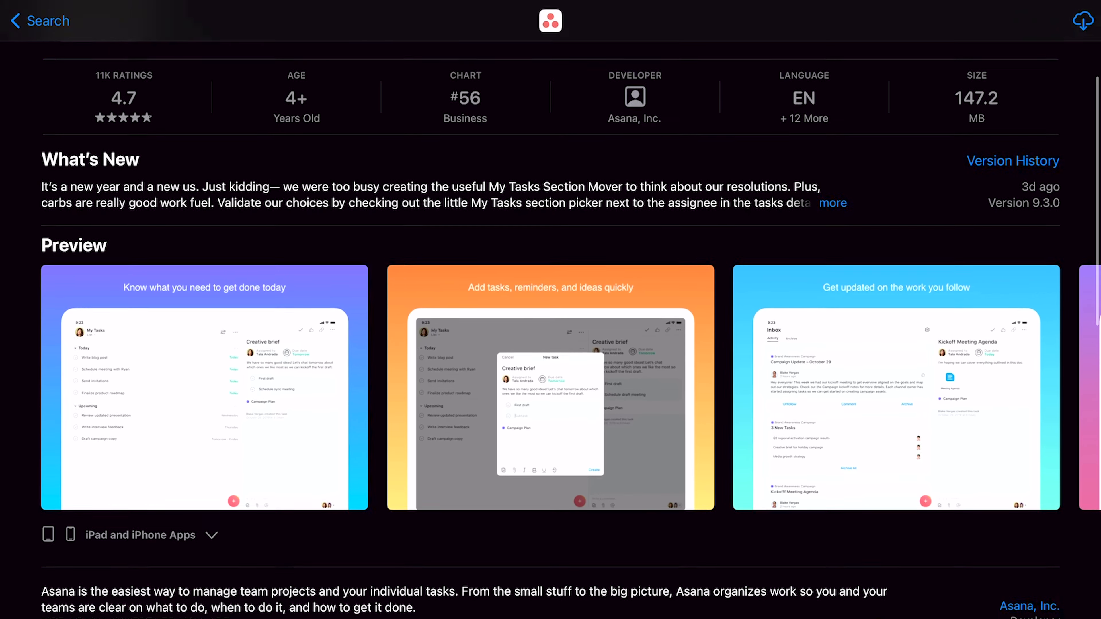
{"action": "scroll", "scroll_direction": "down", "scroll_amount": 3}
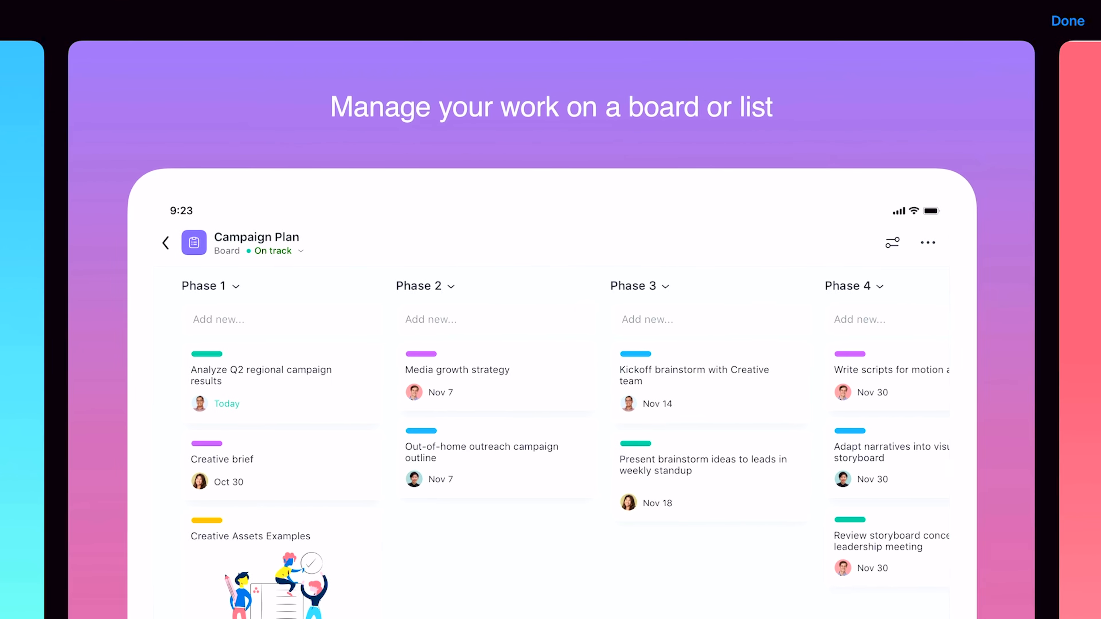
{"action": "left_click", "coordinate": [1068, 21]}
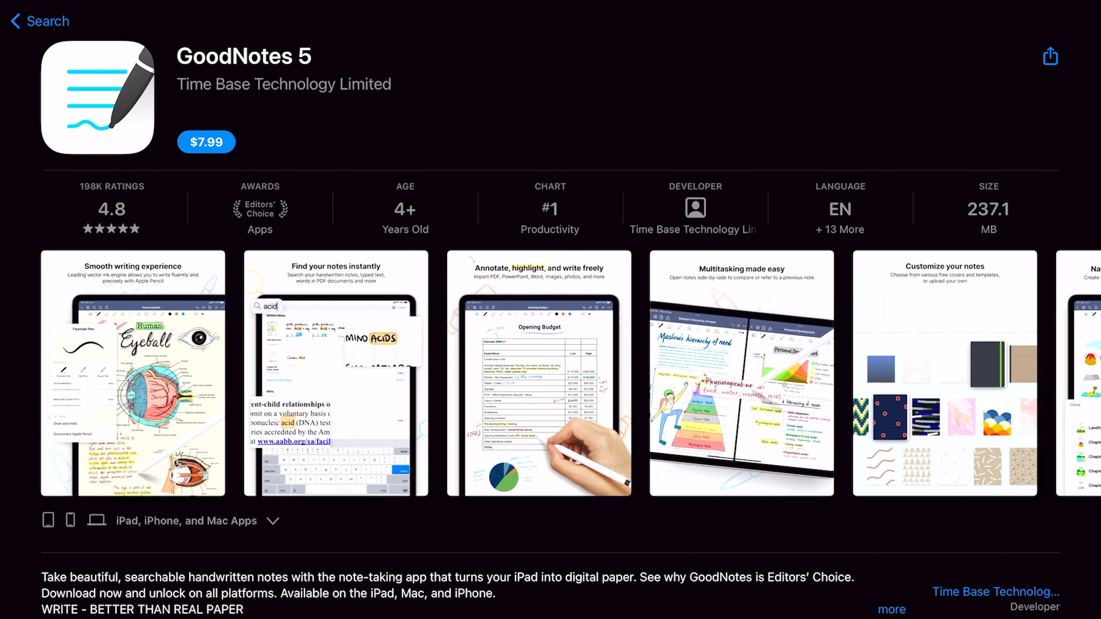
View the GoodNotes 5 preview screenshots full-size and swipe through them
{"action": "scroll", "scroll_direction": "down", "scroll_amount": 3}
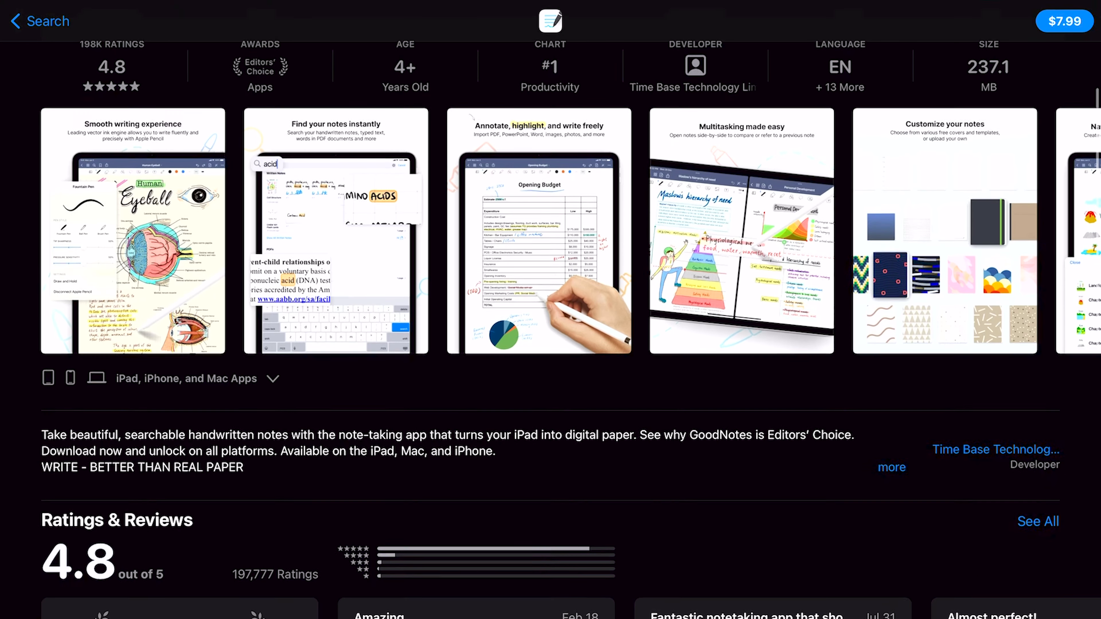
{"action": "left_click", "coordinate": [538, 231]}
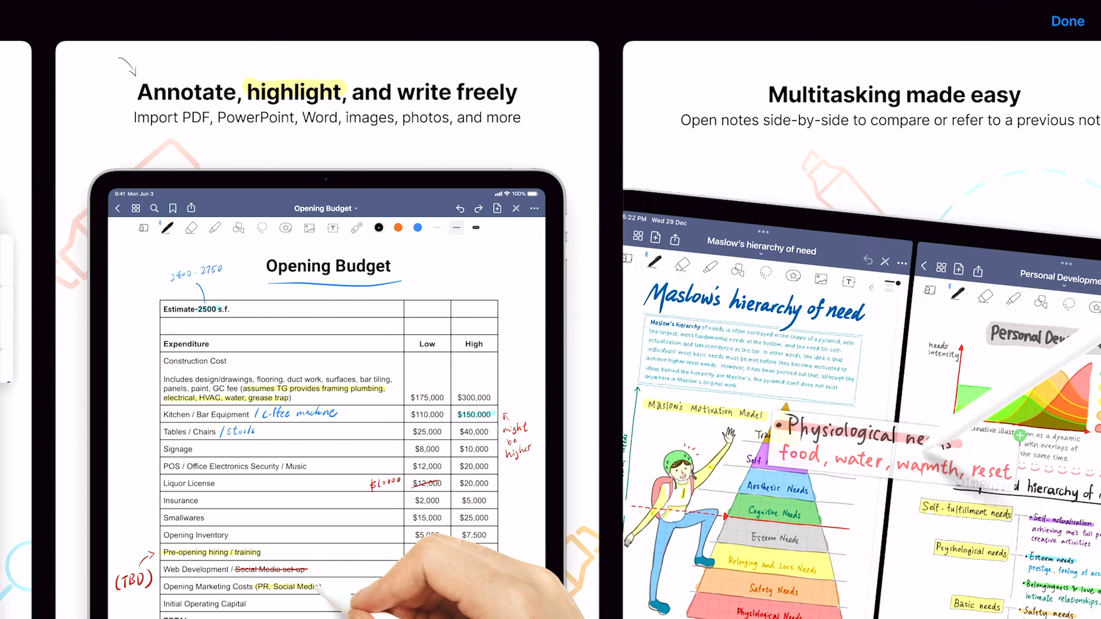
{"action": "scroll", "scroll_direction": "left", "scroll_amount": 3}
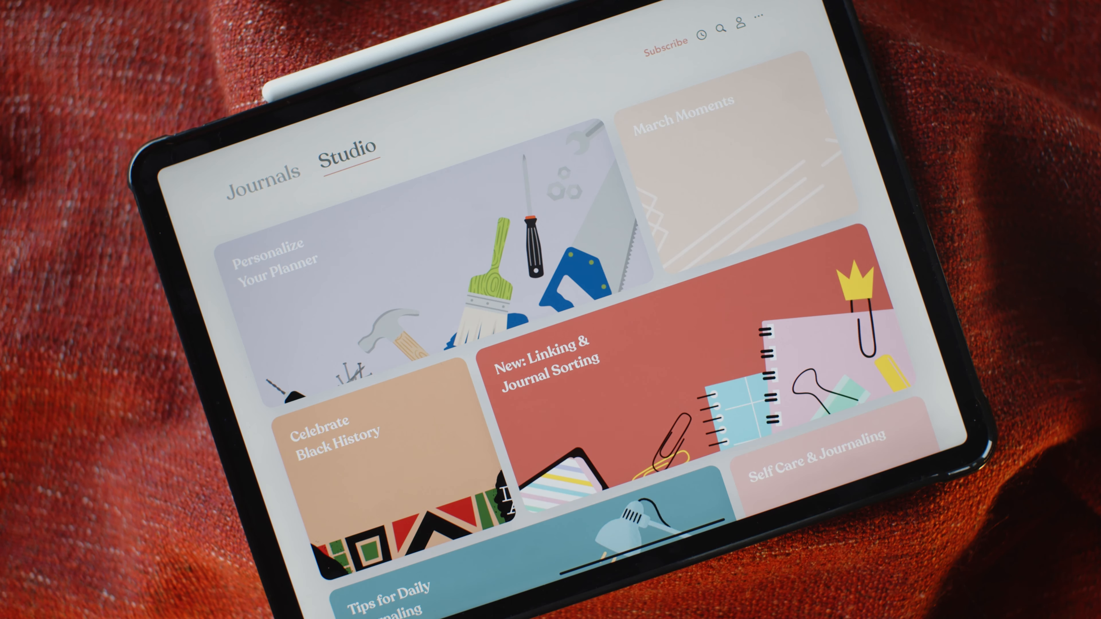
Scroll the Zinnia Journal & Planner listing down to its ratings and Preview section
{"action": "scroll", "scroll_direction": "down", "scroll_amount": 3}
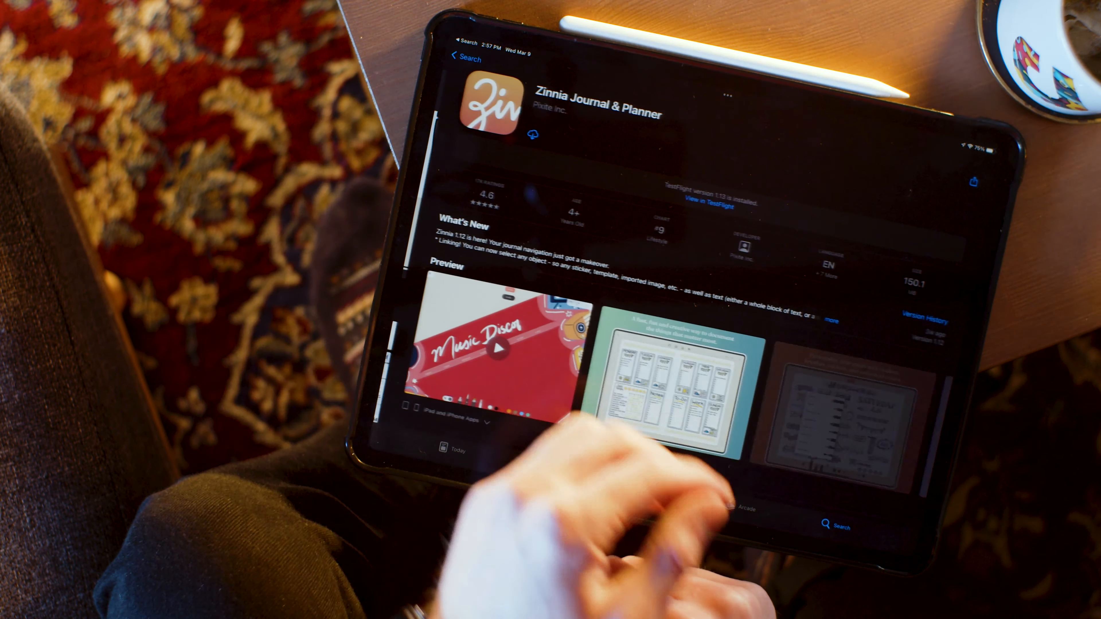
{"action": "scroll", "scroll_direction": "down", "scroll_amount": 3}
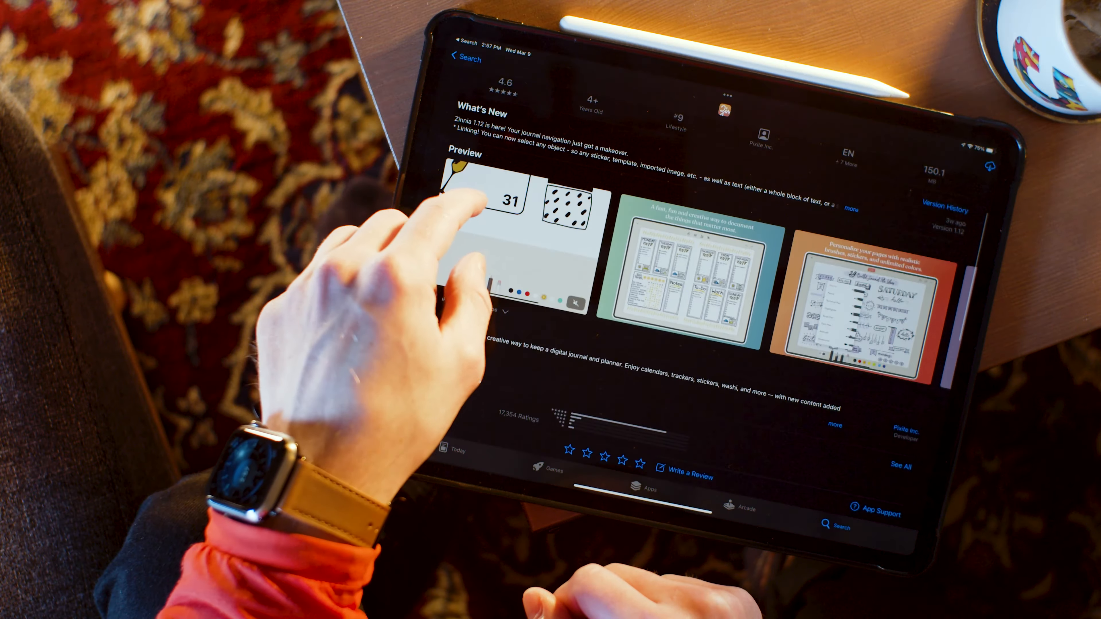